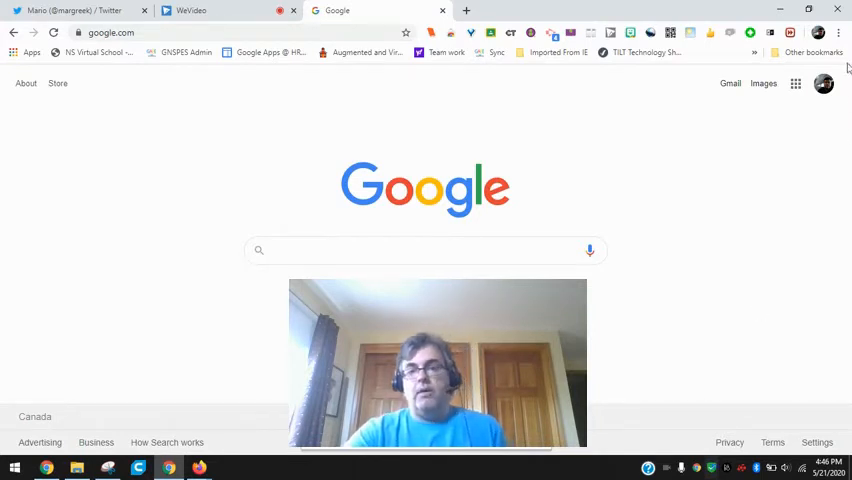
- Launch Google Keep from the Google apps list on google.com
left_click(795, 84)
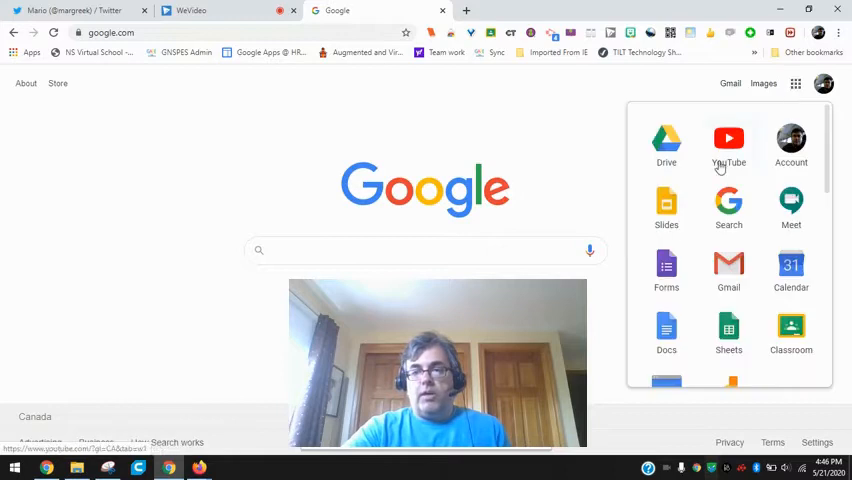
scroll("down", 3)
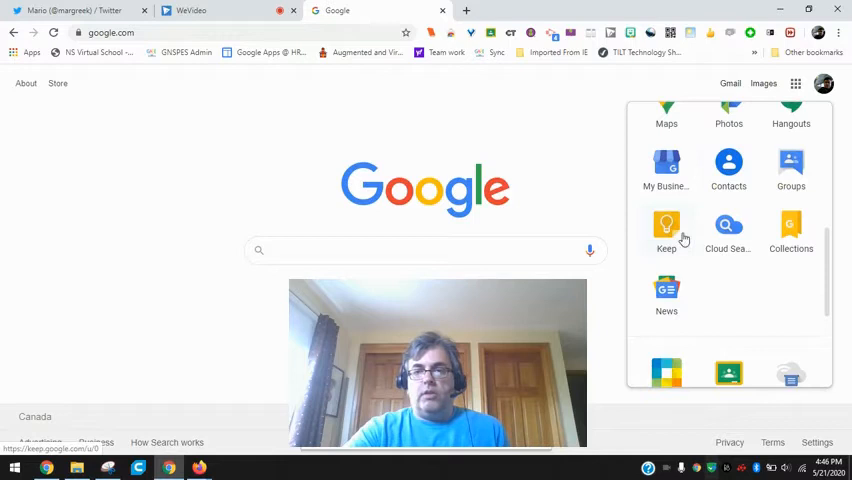
left_click(666, 228)
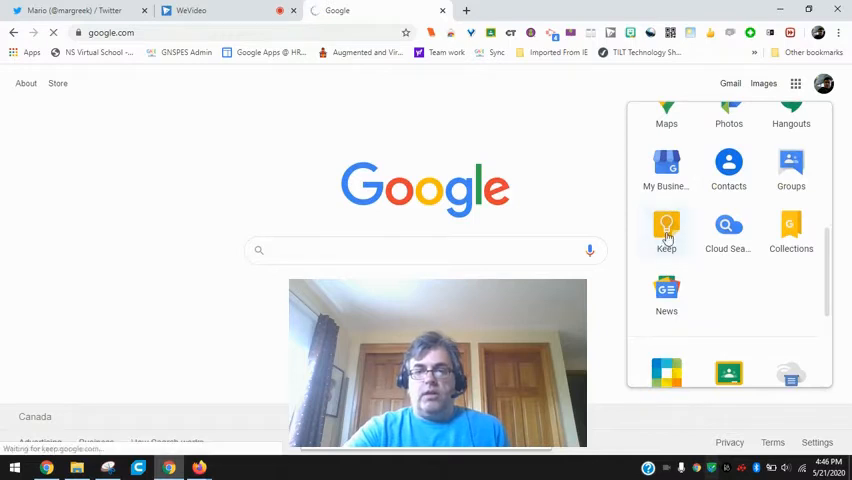
- Open the Checklist note listing eight writing items from Title to Had a classmate read over
left_click(666, 228)
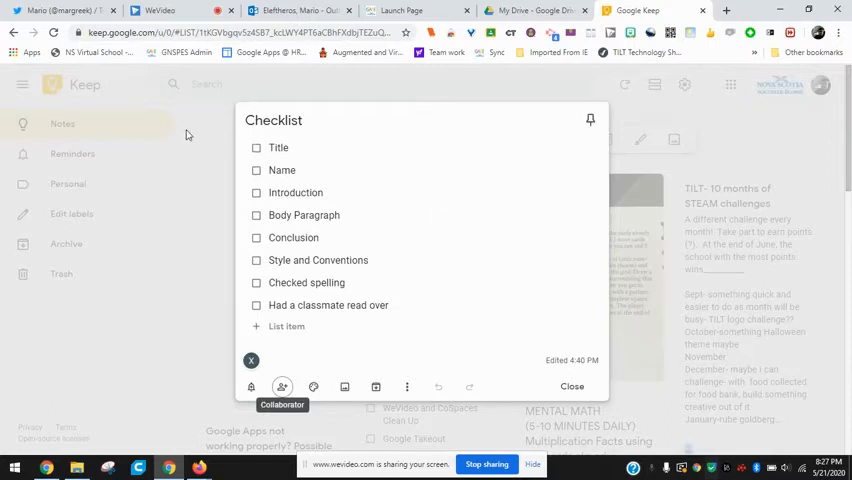
mouse_move(329, 305)
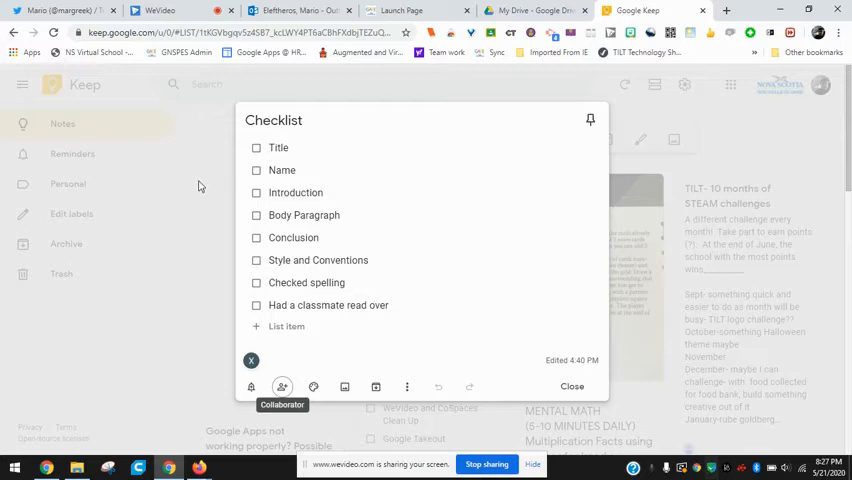
mouse_move(283, 386)
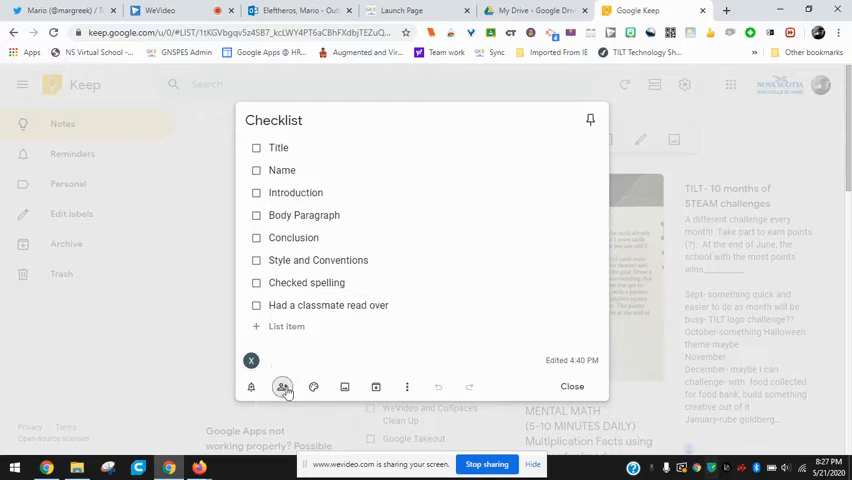
mouse_move(283, 386)
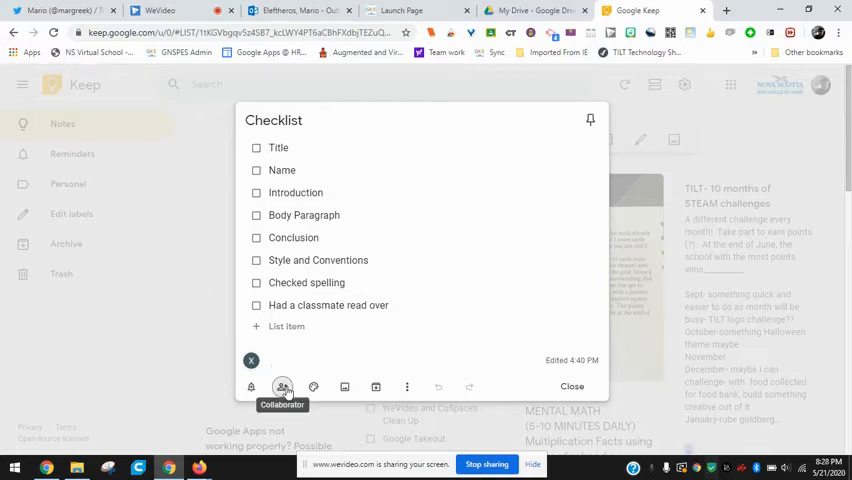
- Share the Checklist note with a collaborator, leaving an untitled Google Doc open
left_click(285, 386)
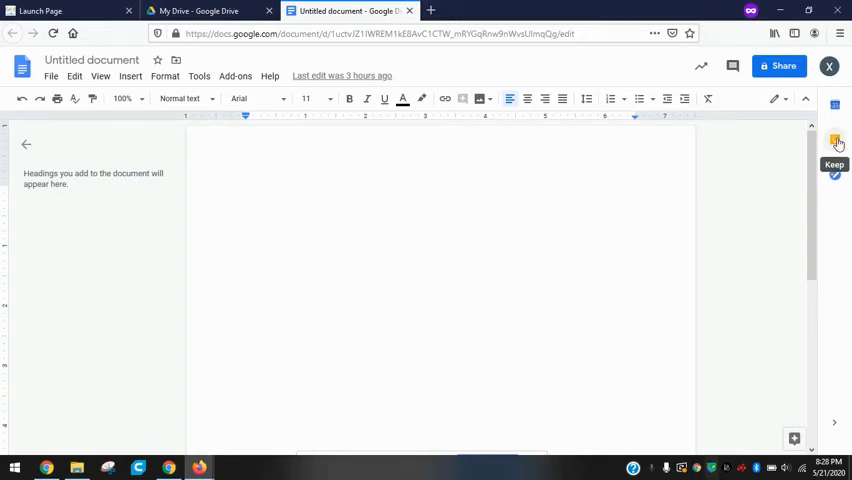
- Show the Keep side panel beside the blank document, displaying the Checklist note
left_click(834, 141)
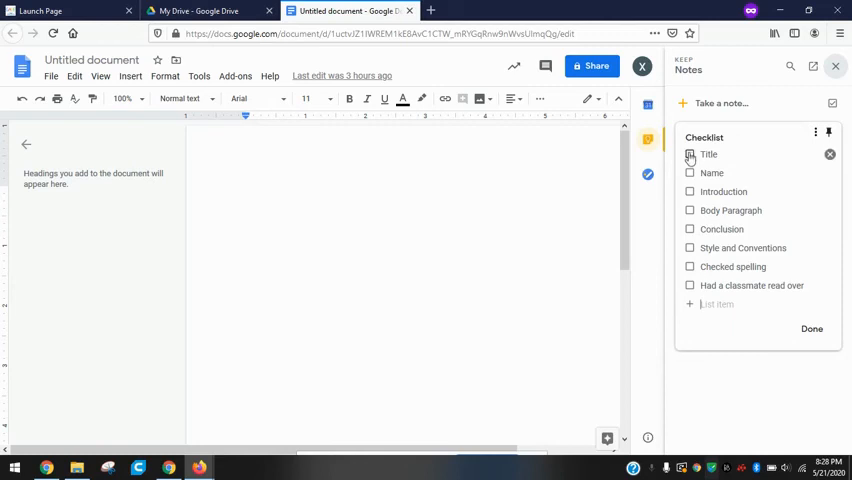
- Check off Title and Name in the Checklist, moving them to completed items
left_click(689, 154)
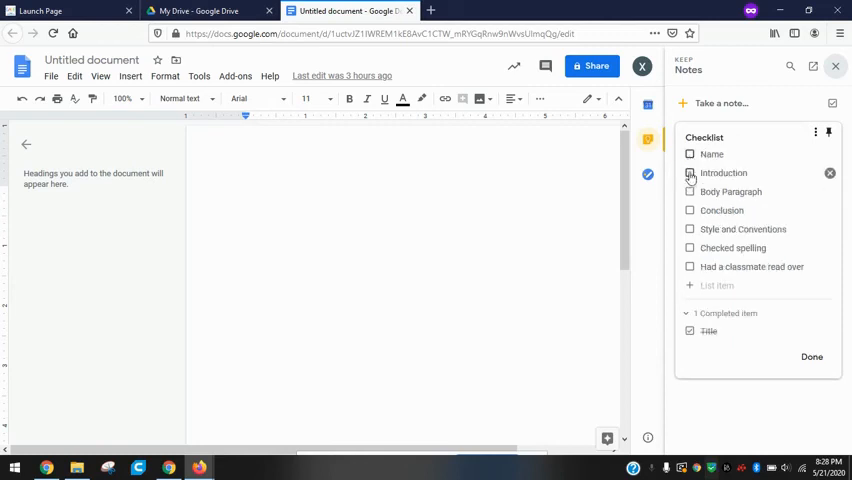
left_click(690, 154)
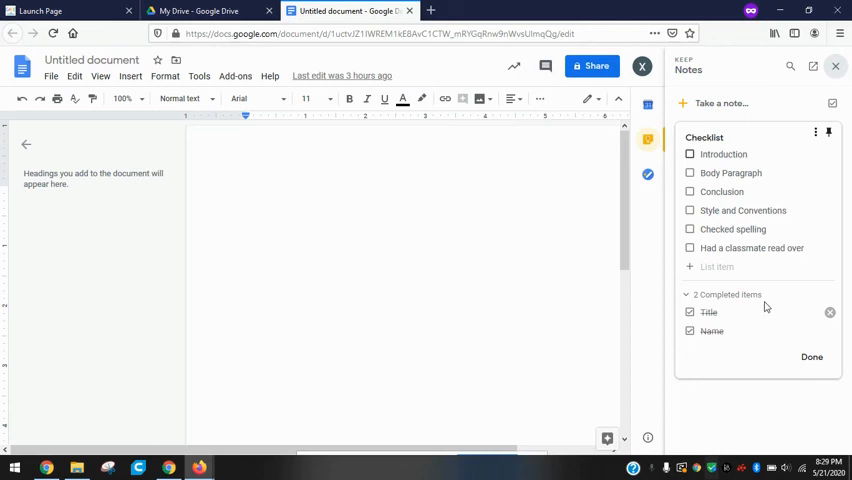
mouse_move(757, 300)
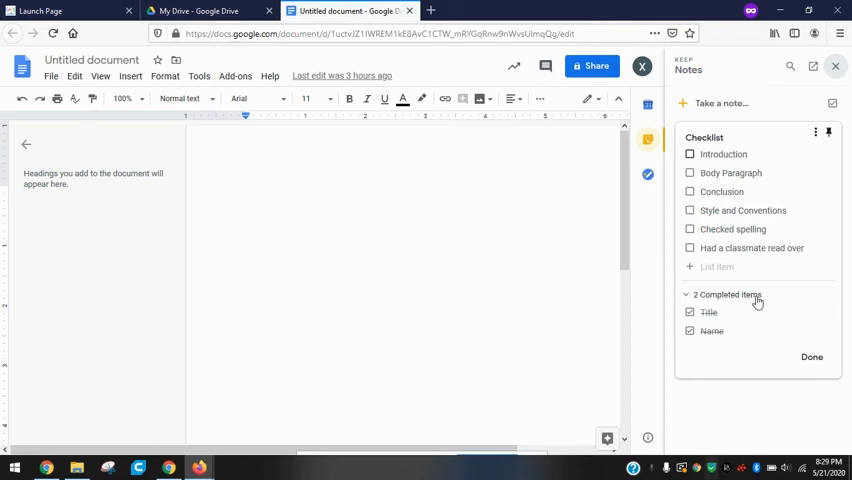
mouse_move(753, 300)
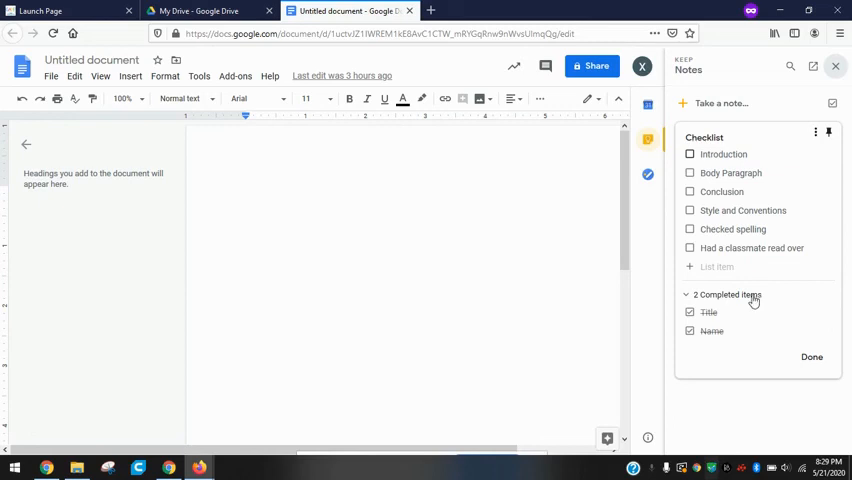